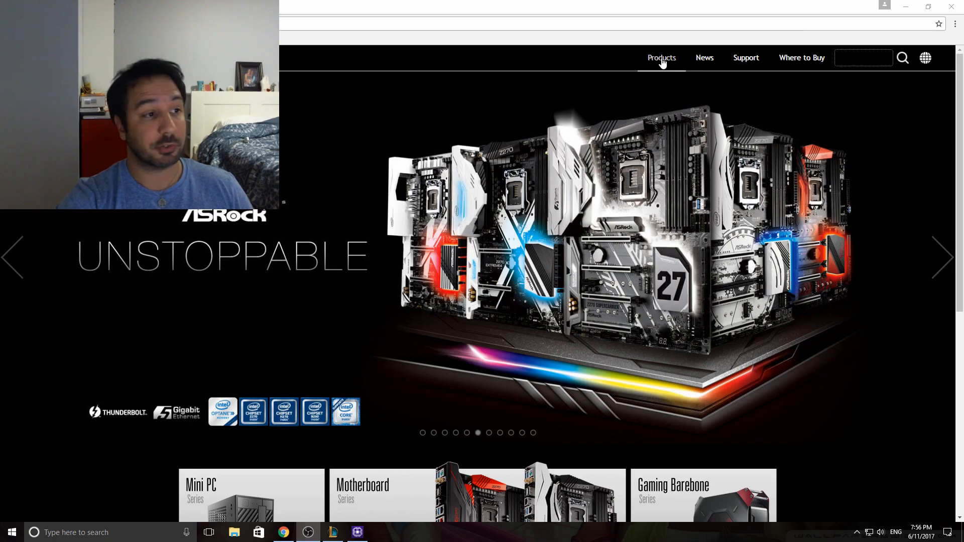
Go to ASRock's Products page and reach the motherboard series listing with its filter sidebar
left_click(661, 58)
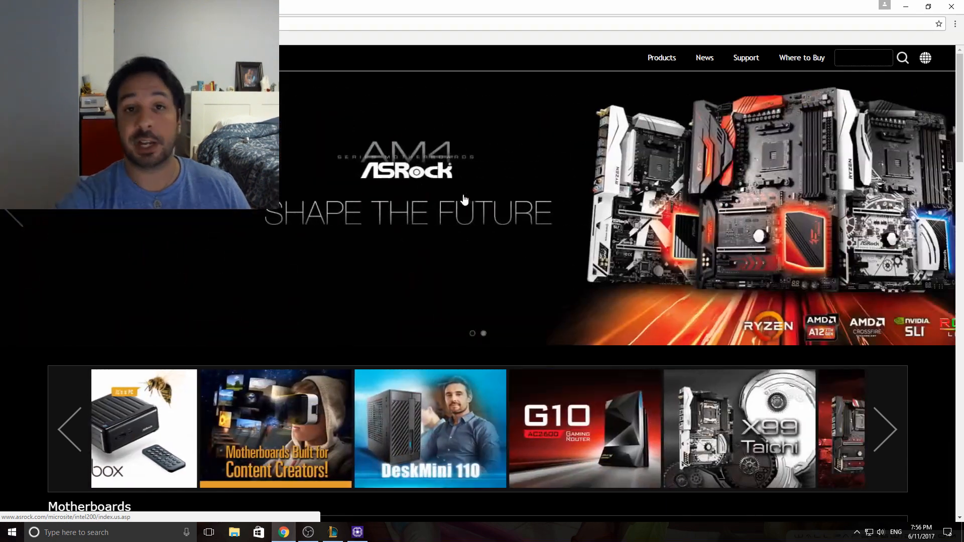
scroll("down", 3)
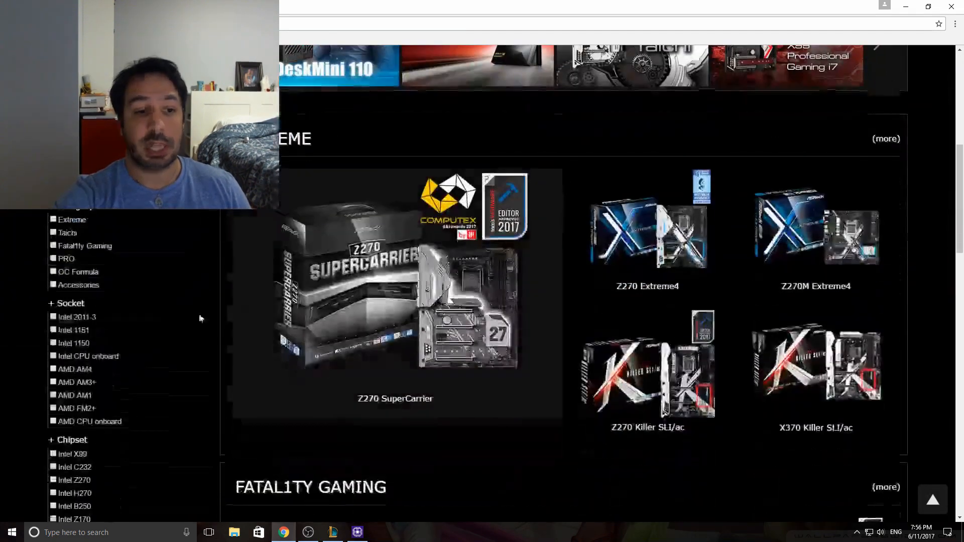
Filter the motherboard list to AMD AM4 socket boards (X370, B350, A320 models)
left_click(75, 369)
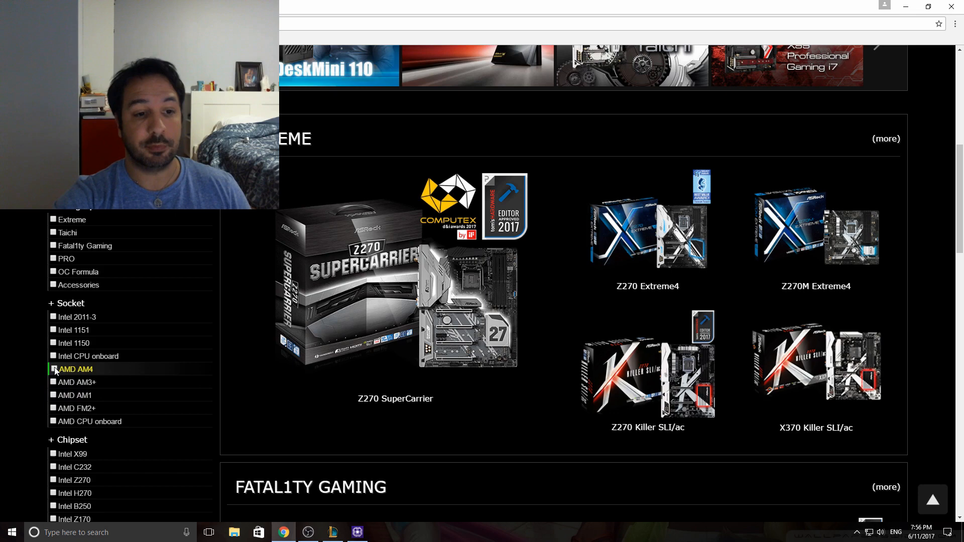
left_click(53, 369)
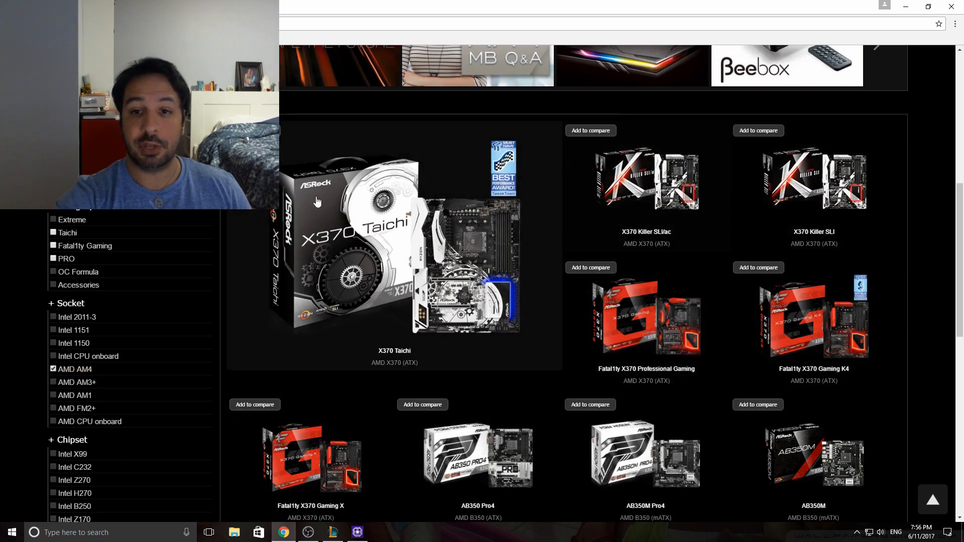
scroll("down", 3)
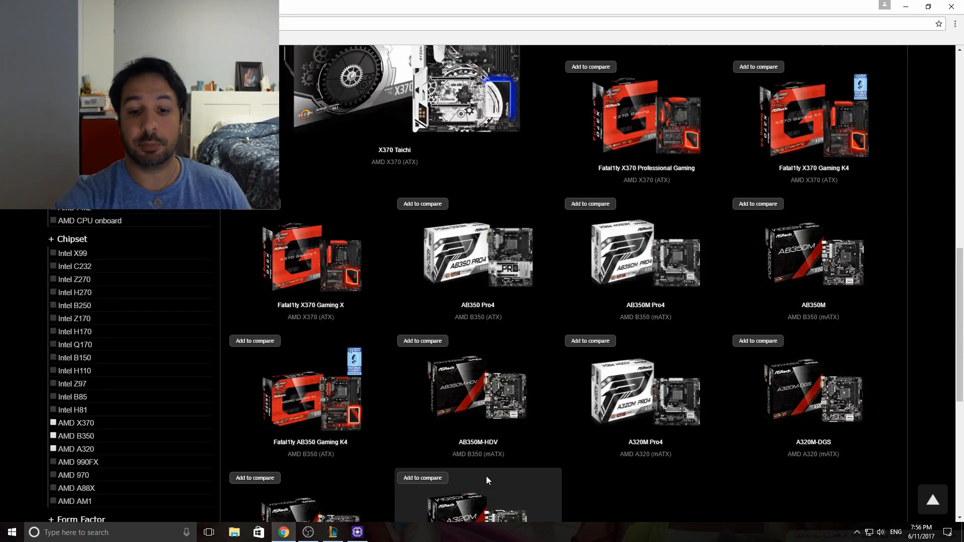
mouse_move(579, 388)
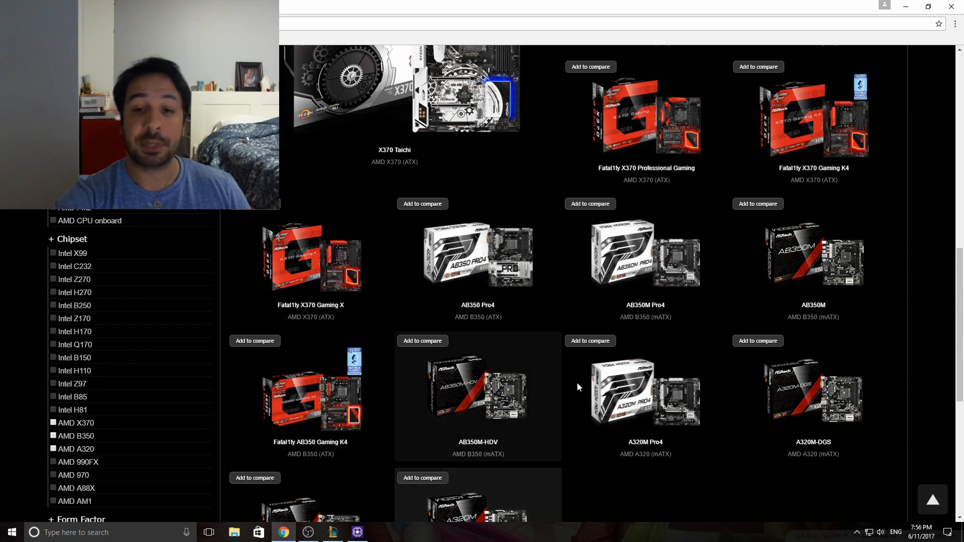
mouse_move(530, 247)
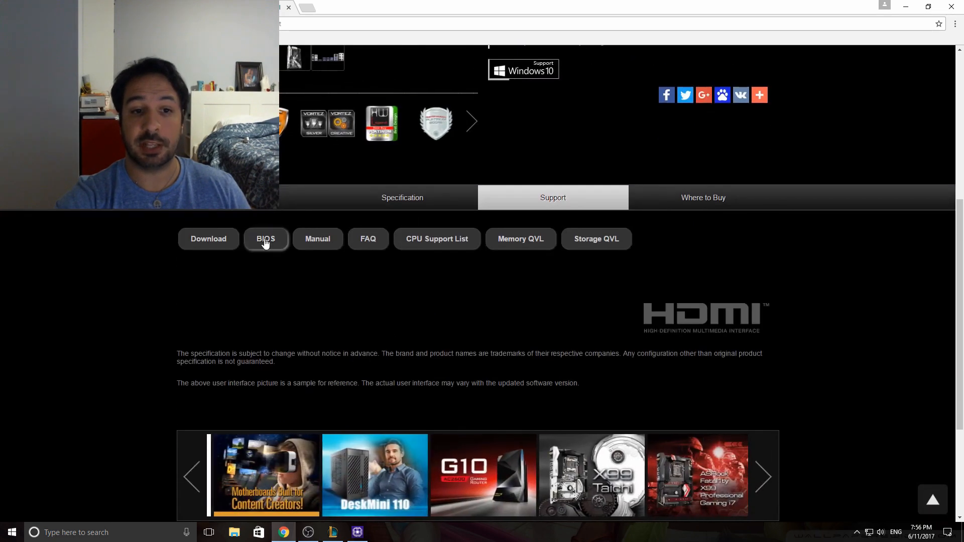
Show the board's BIOS downloads, including version 2.50 (6/9/2017) updating AGESA to 1.0.0.6
left_click(265, 239)
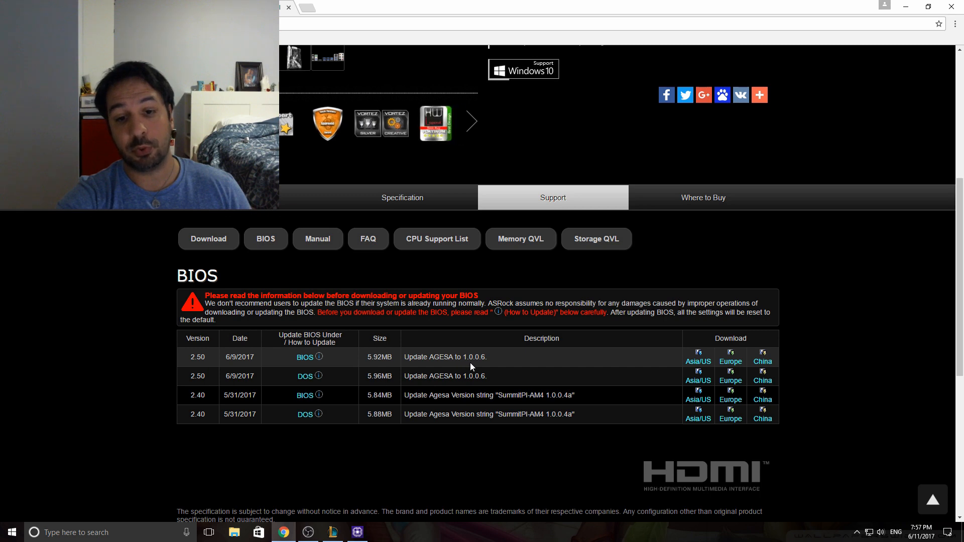
mouse_move(472, 365)
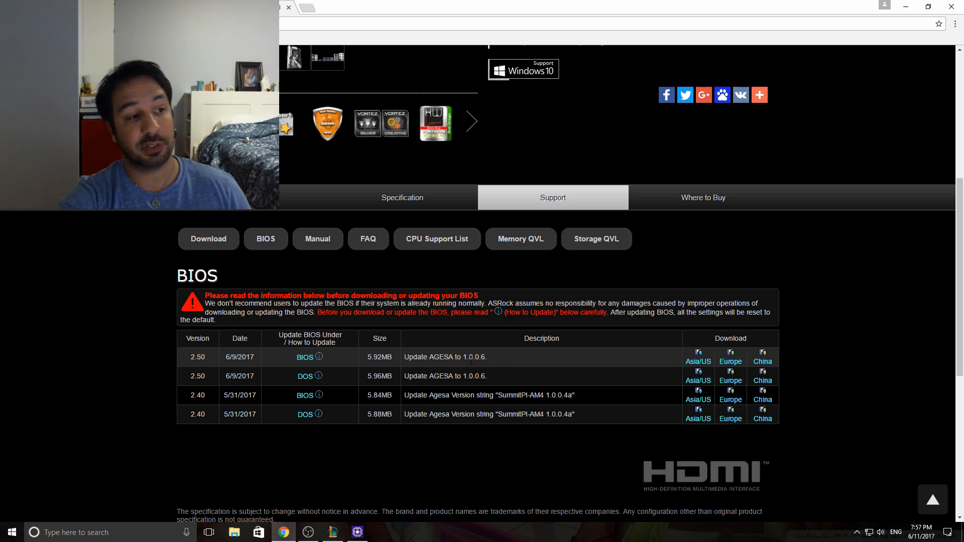
left_click_drag(453, 357, 486, 357)
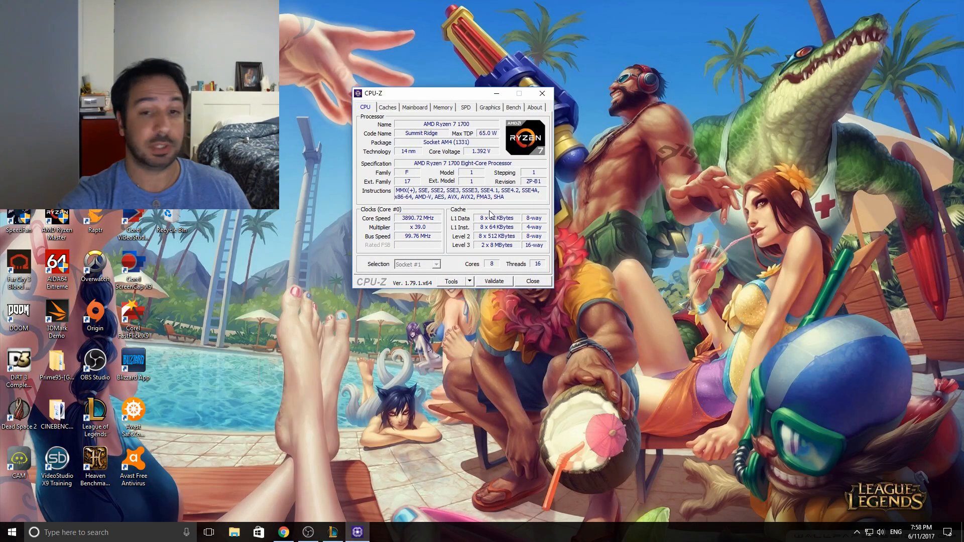
Show CPU-Z's Memory details: 16 GB dual-channel DDR4 at about 1463 MHz, 16-16-16-36 timings
left_click(442, 108)
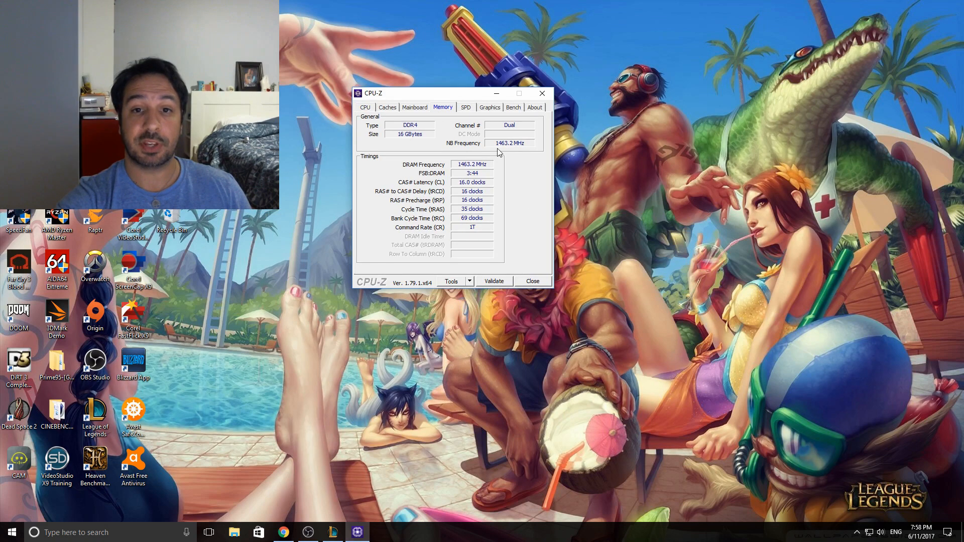